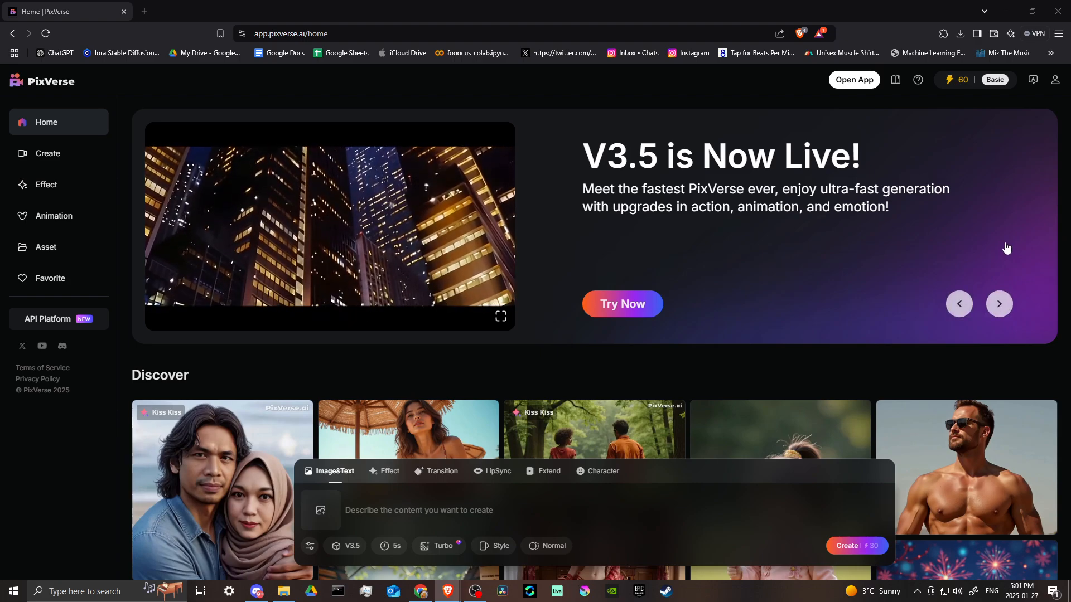
- On the Subscribe page, expand the 'How can I delete my account?' FAQ and show the account menu
click(1055, 81)
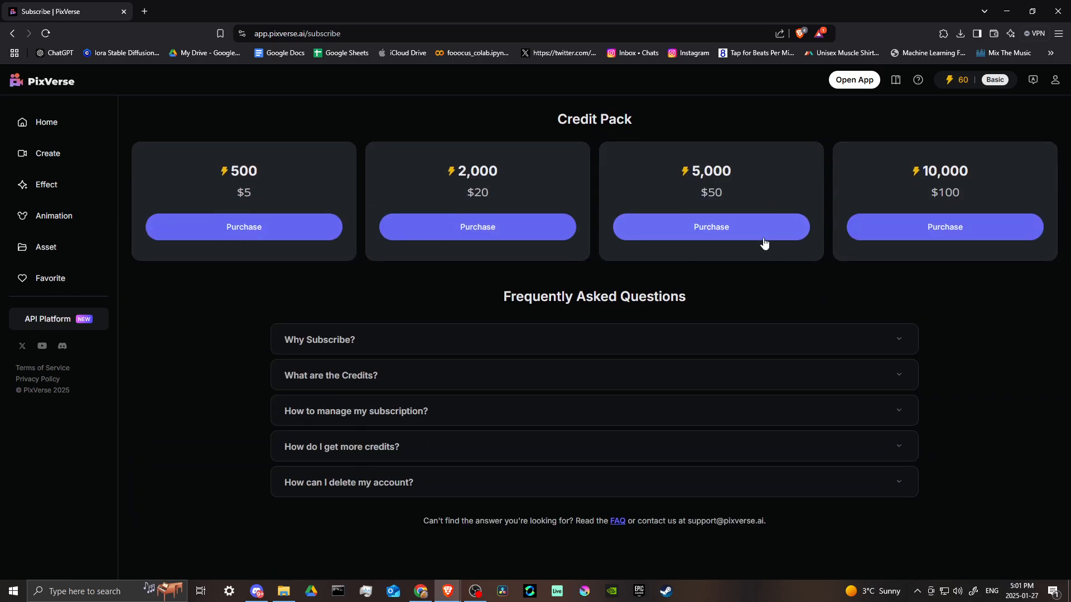
mouse_move(393, 491)
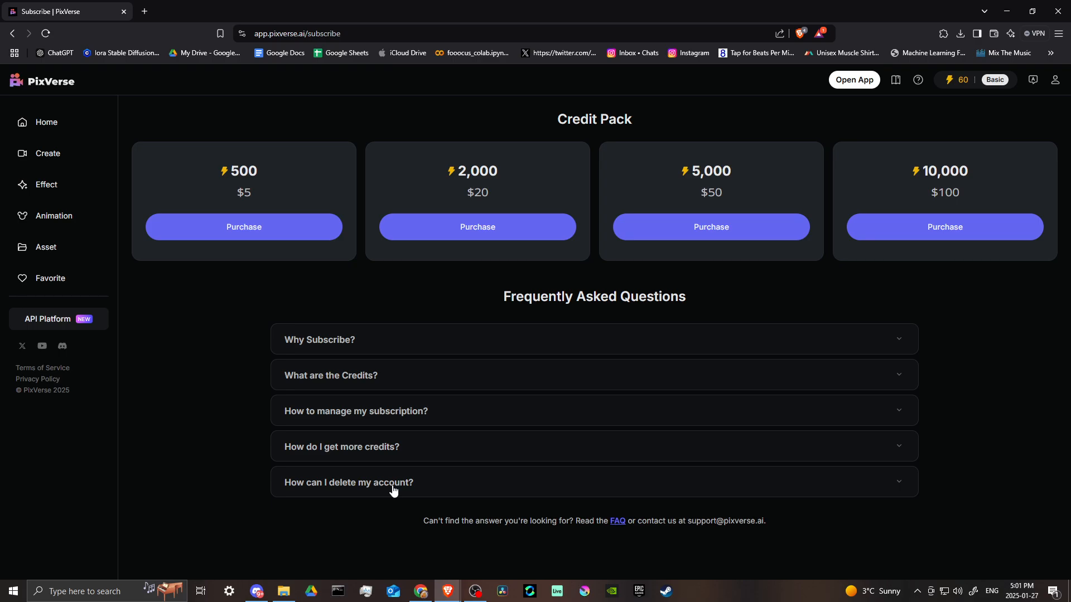
click(348, 482)
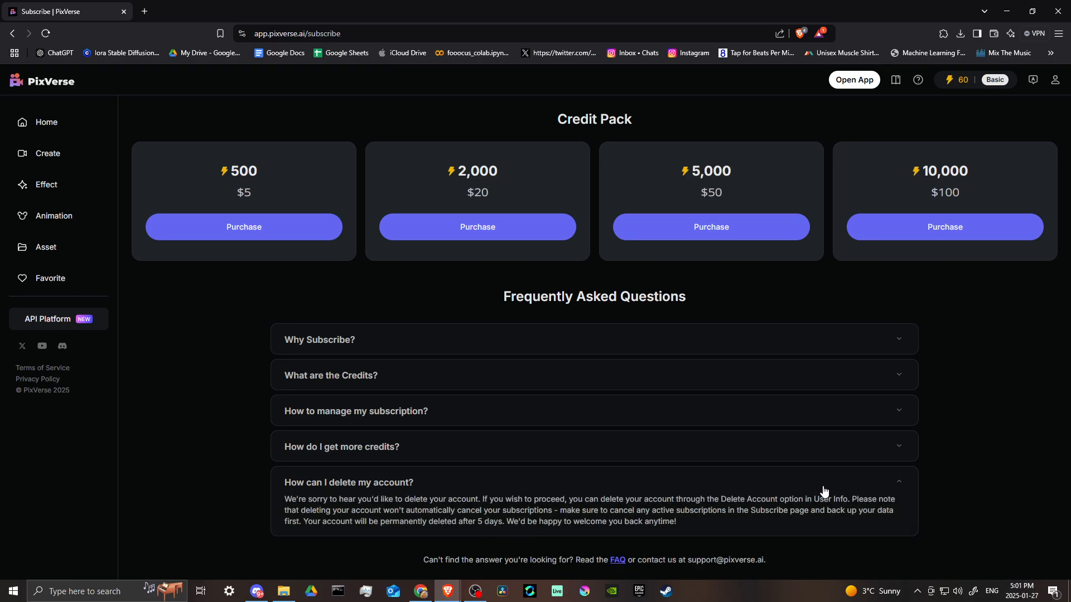
click(1056, 79)
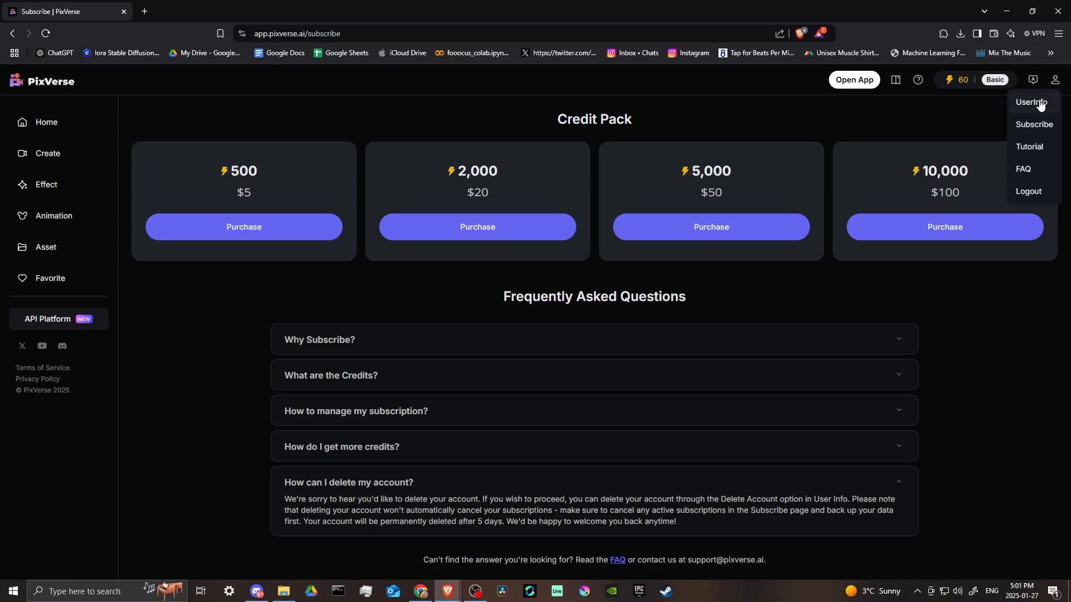
- Choose UserInfo to show the panel with ID, username, email and Delete Account
click(1030, 103)
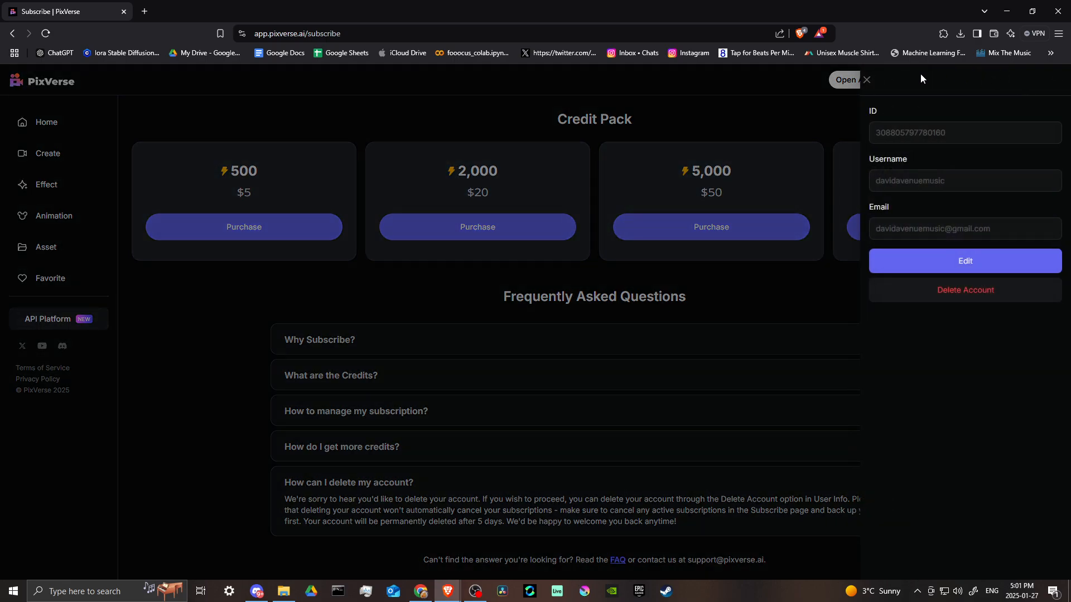
mouse_move(928, 296)
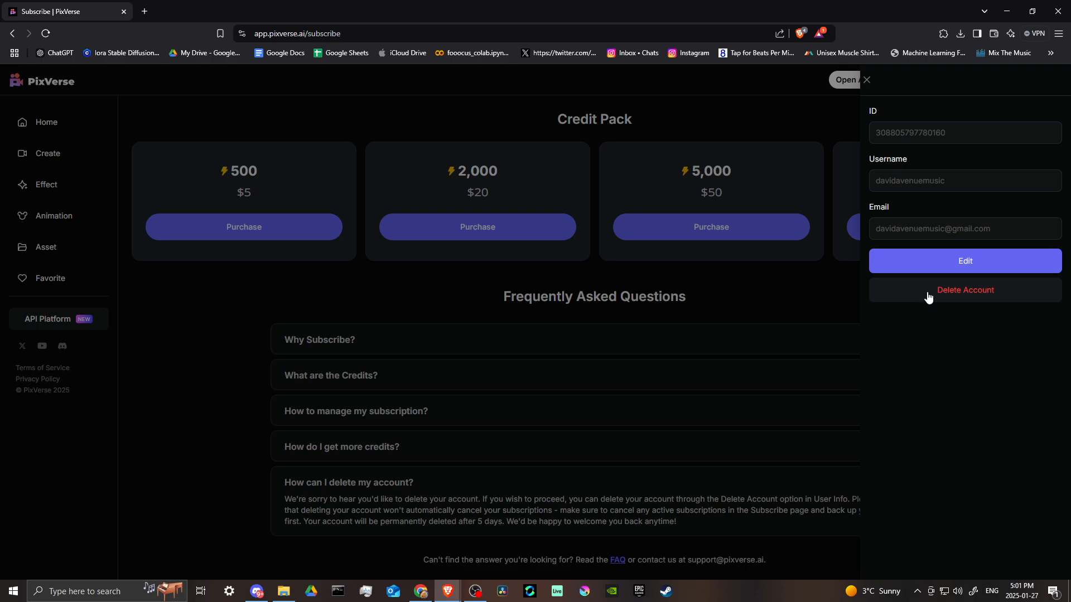
mouse_move(1013, 284)
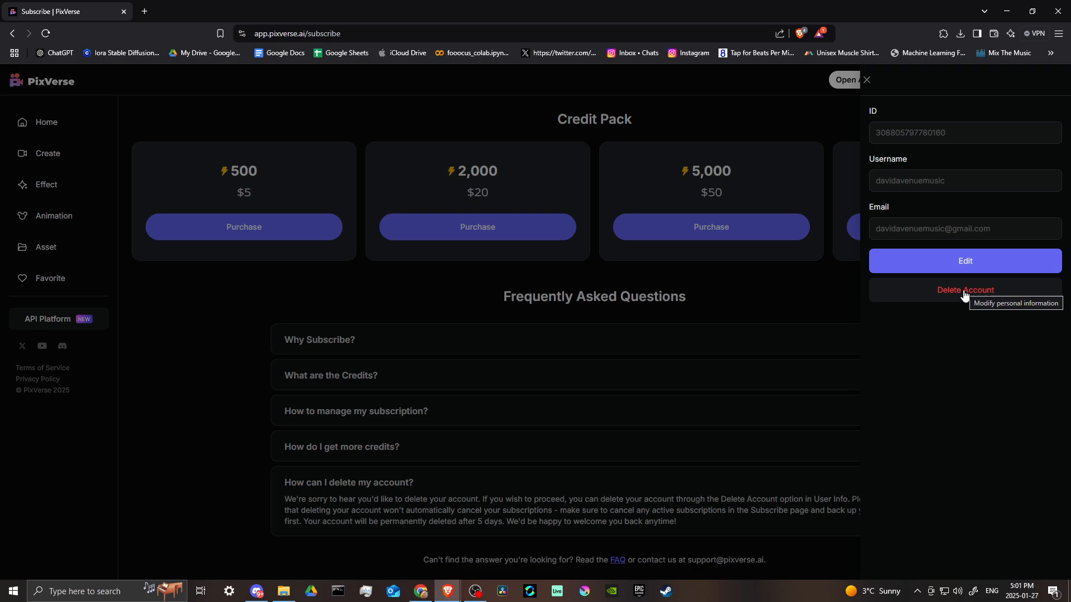
mouse_move(756, 303)
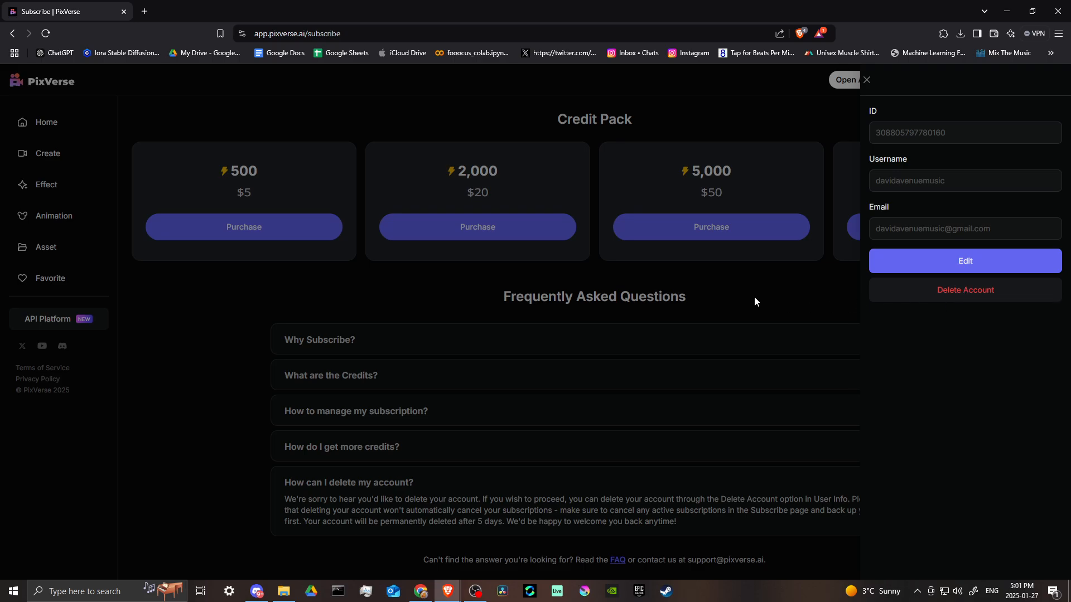